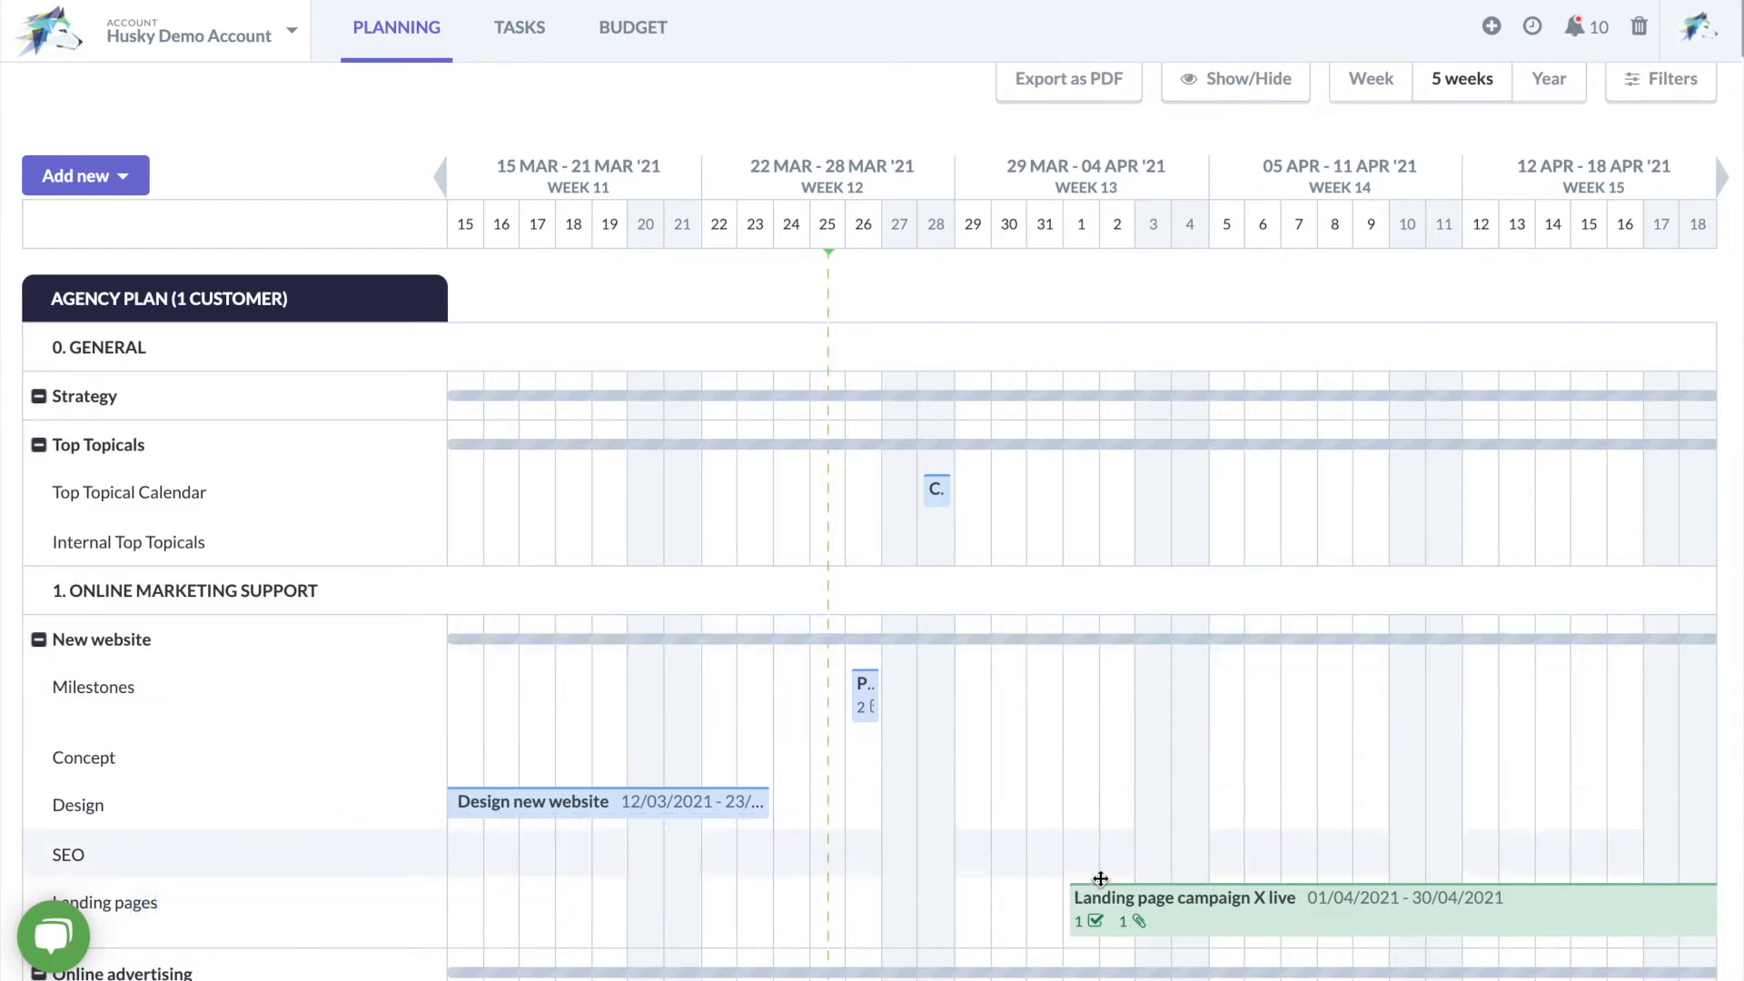
- Show the files of the 'Landing page campaign X live' timeline item, revealing the Apple banner image
{"action": "left_click", "coordinate": [1223, 897]}
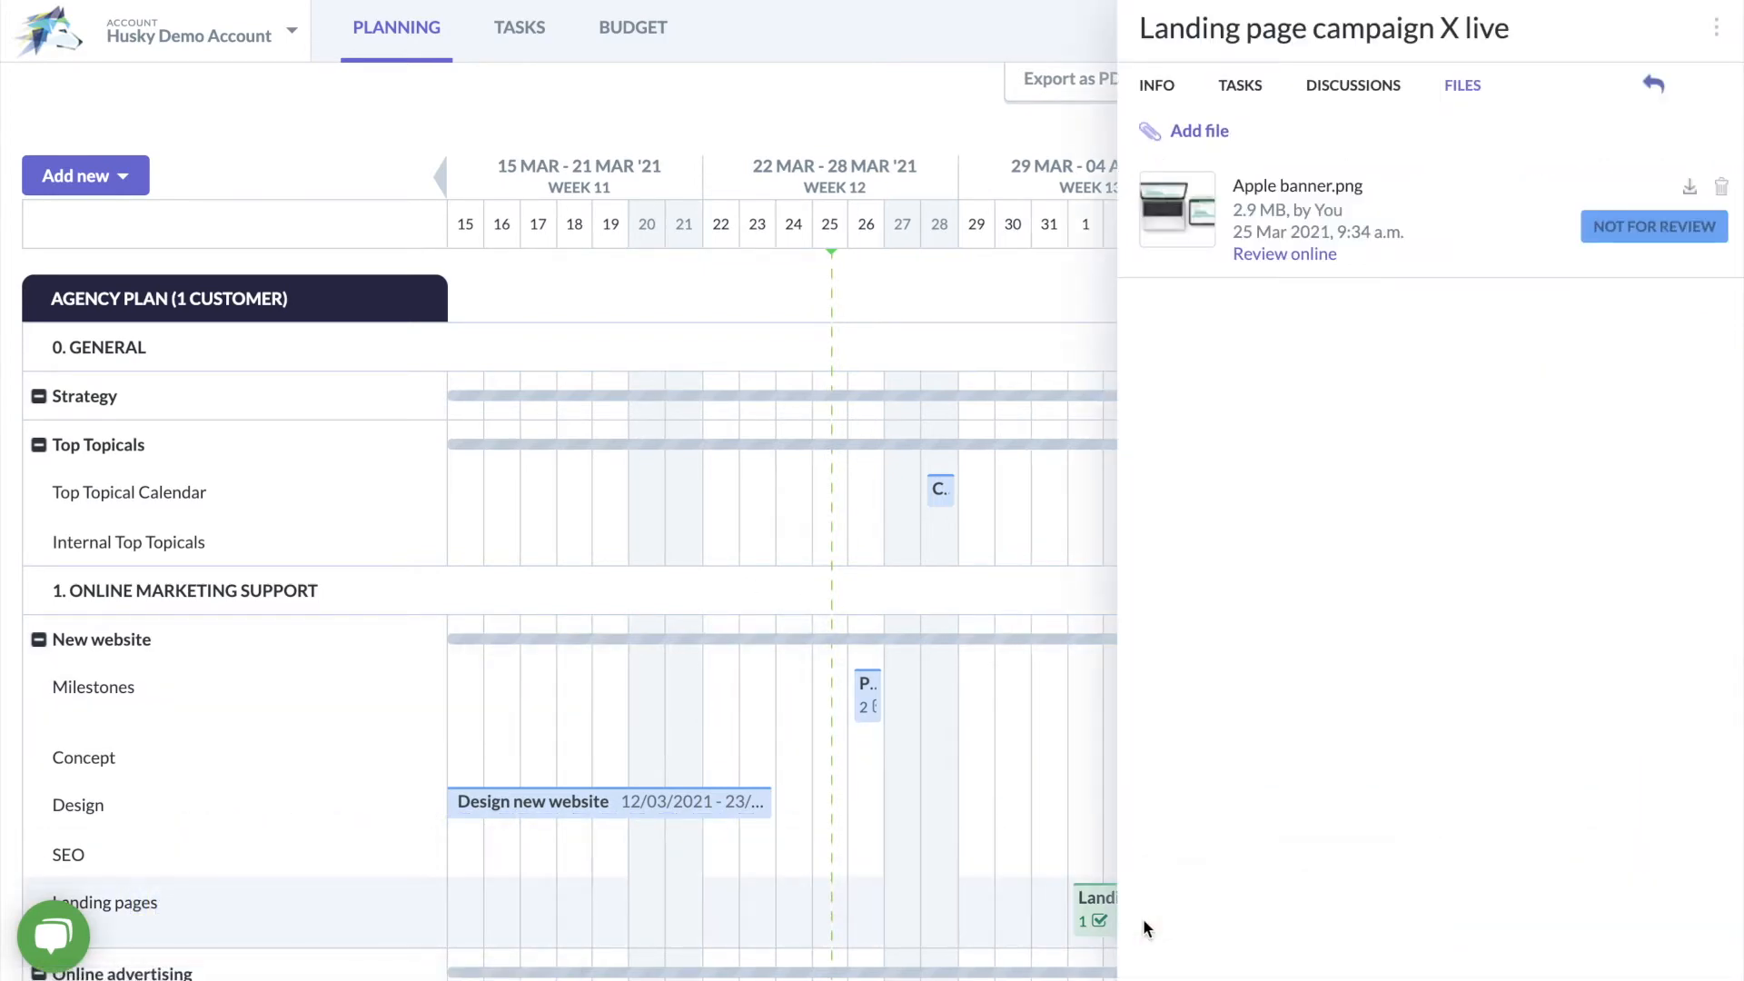
{"action": "mouse_move", "coordinate": [1279, 365]}
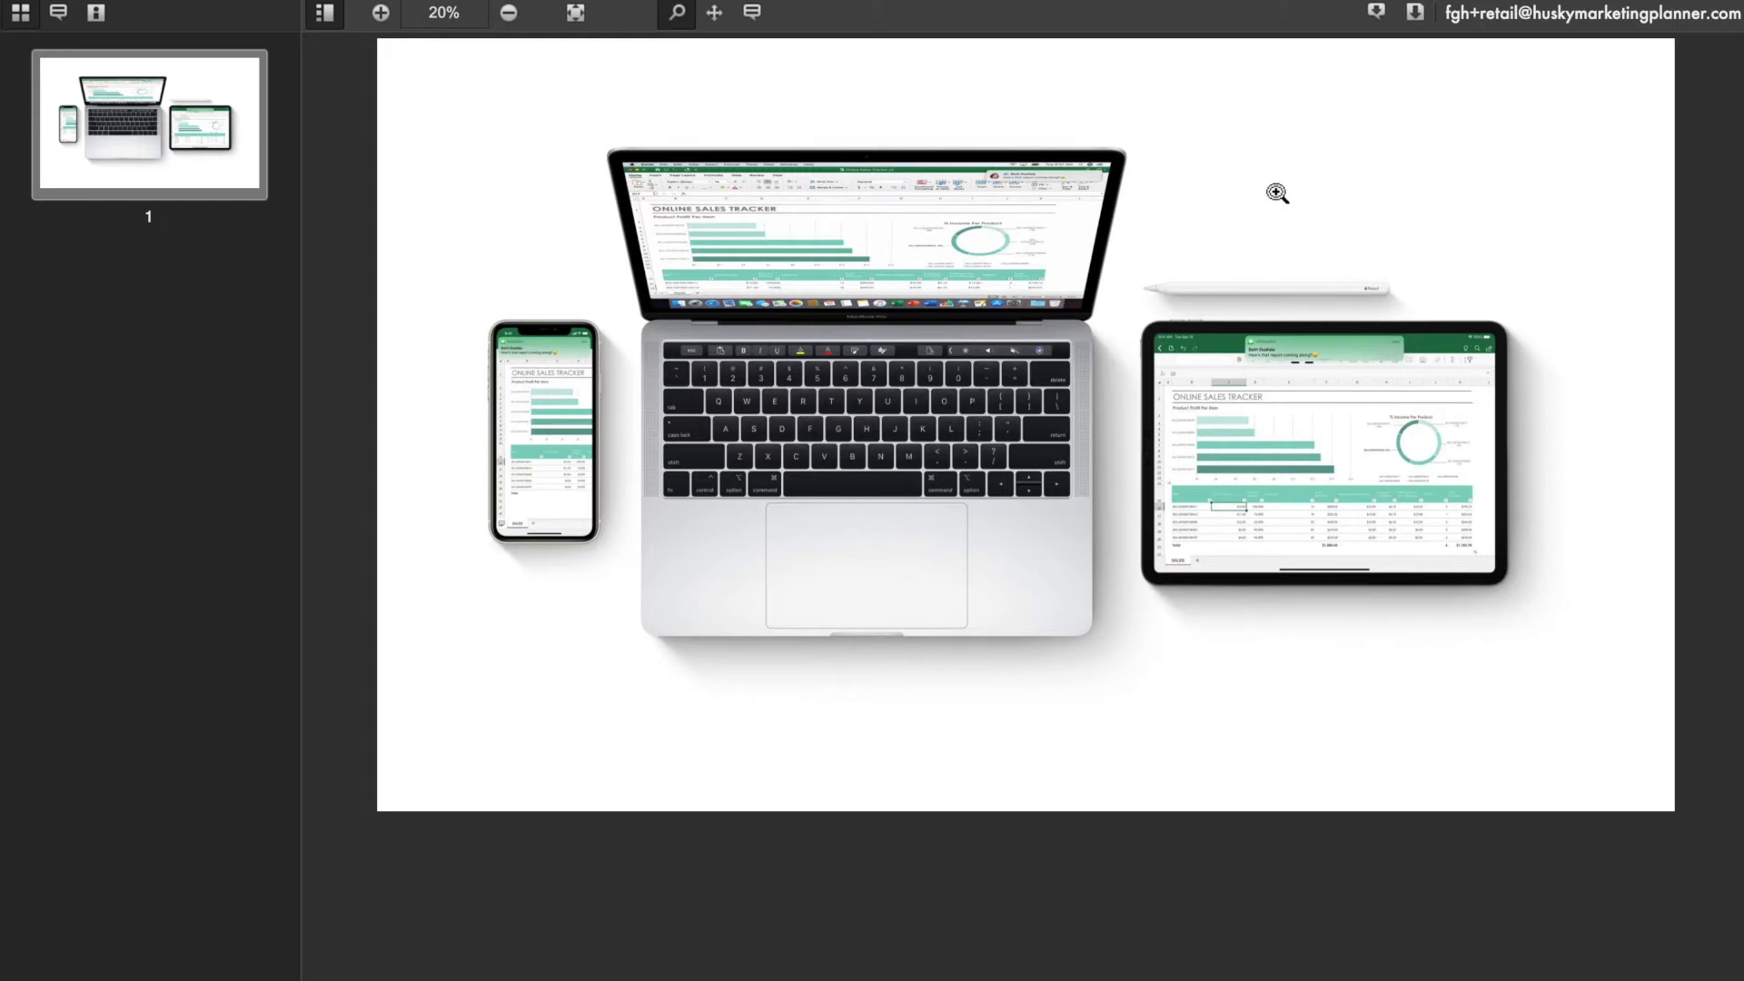
{"action": "mouse_move", "coordinate": [1012, 152]}
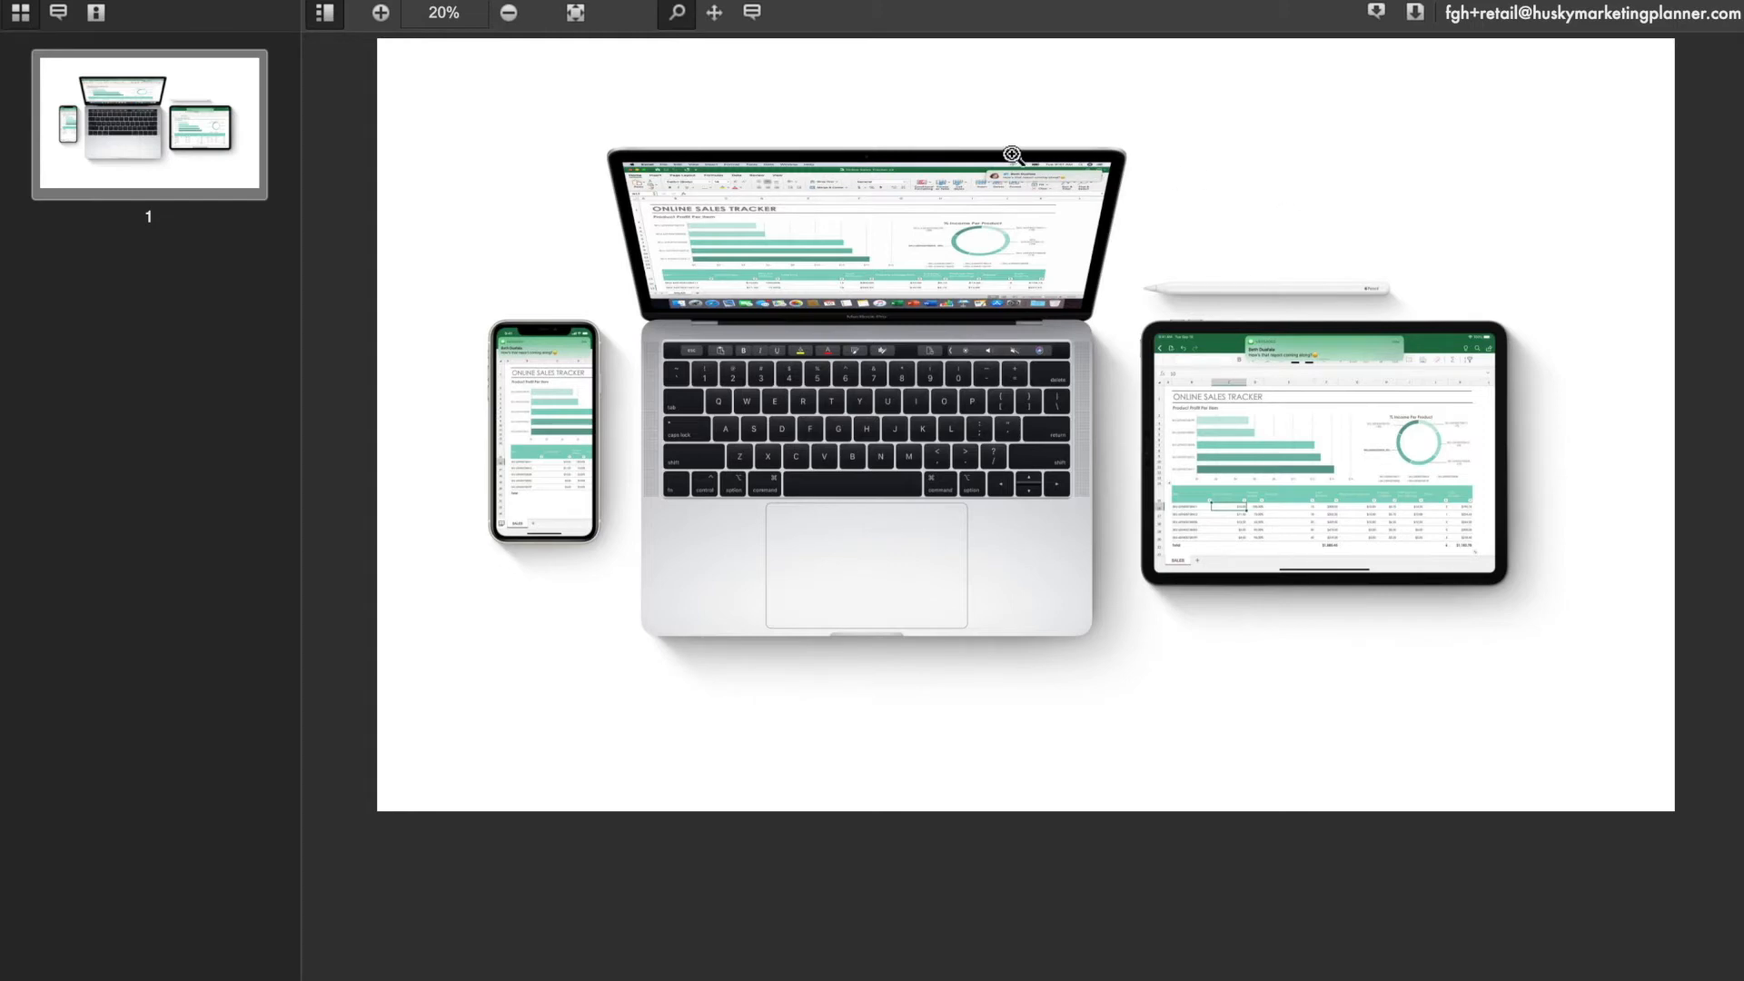
- Show the note-taking tools on the Apple banner review and select the rectangle note tool
{"action": "left_click", "coordinate": [752, 12]}
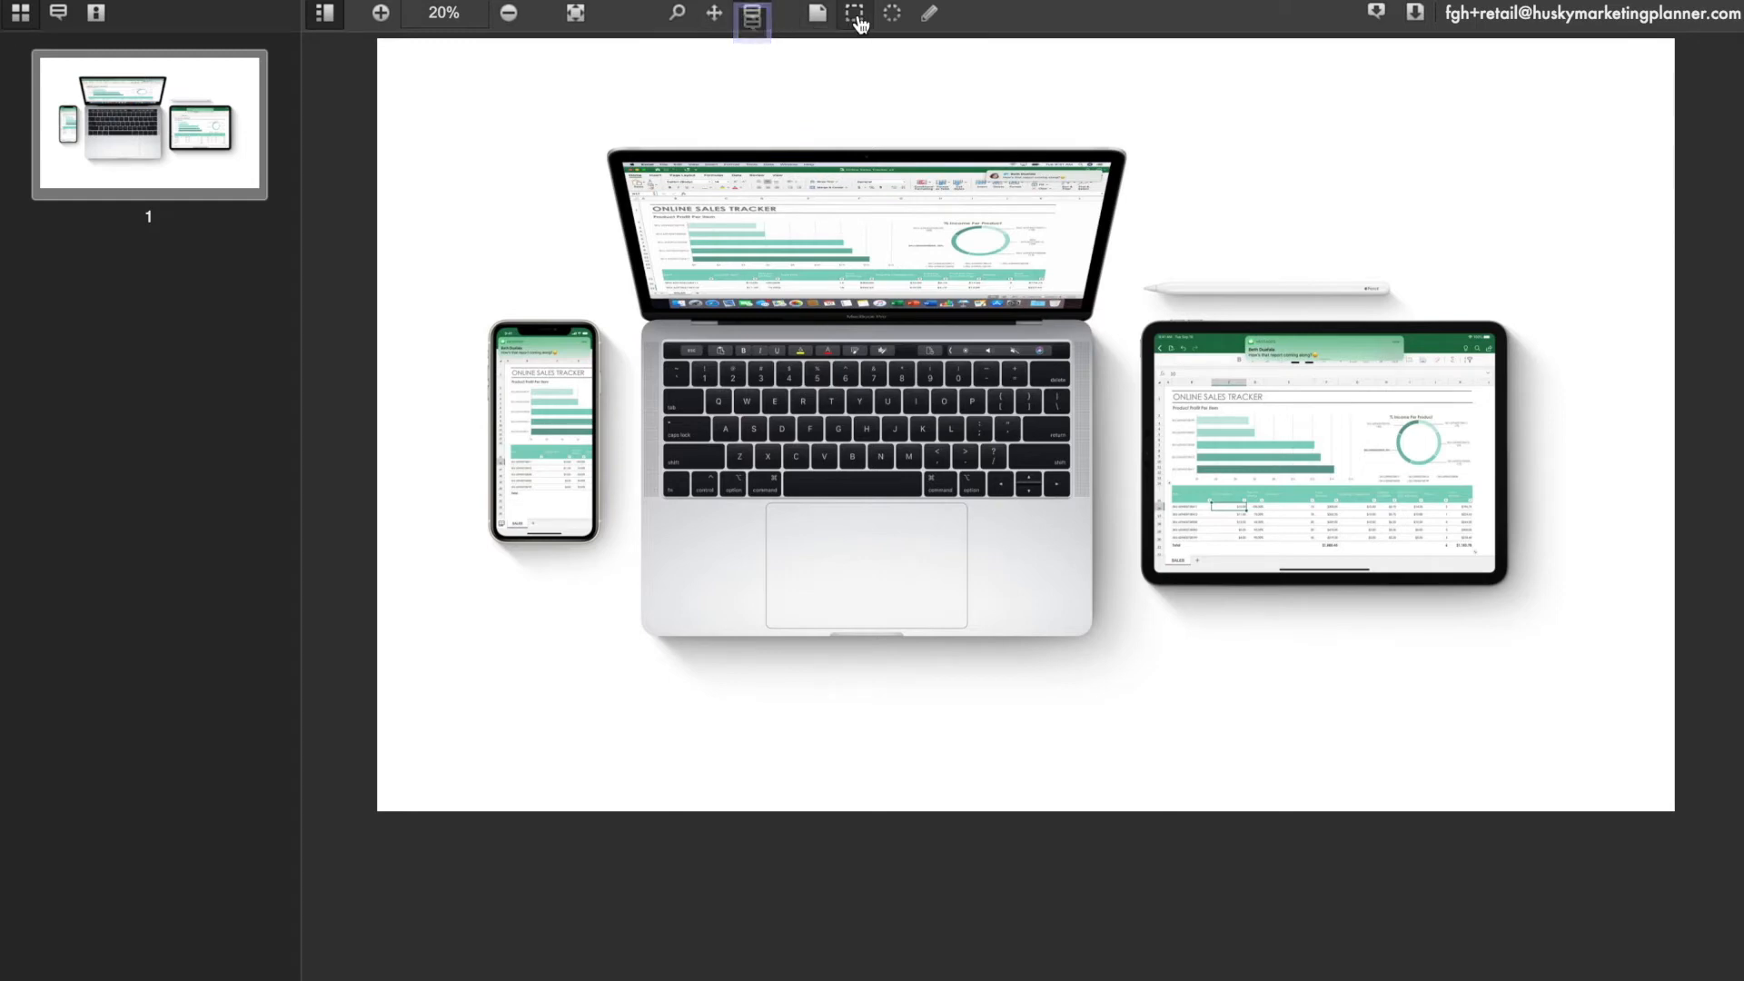
{"action": "left_click", "coordinate": [751, 12]}
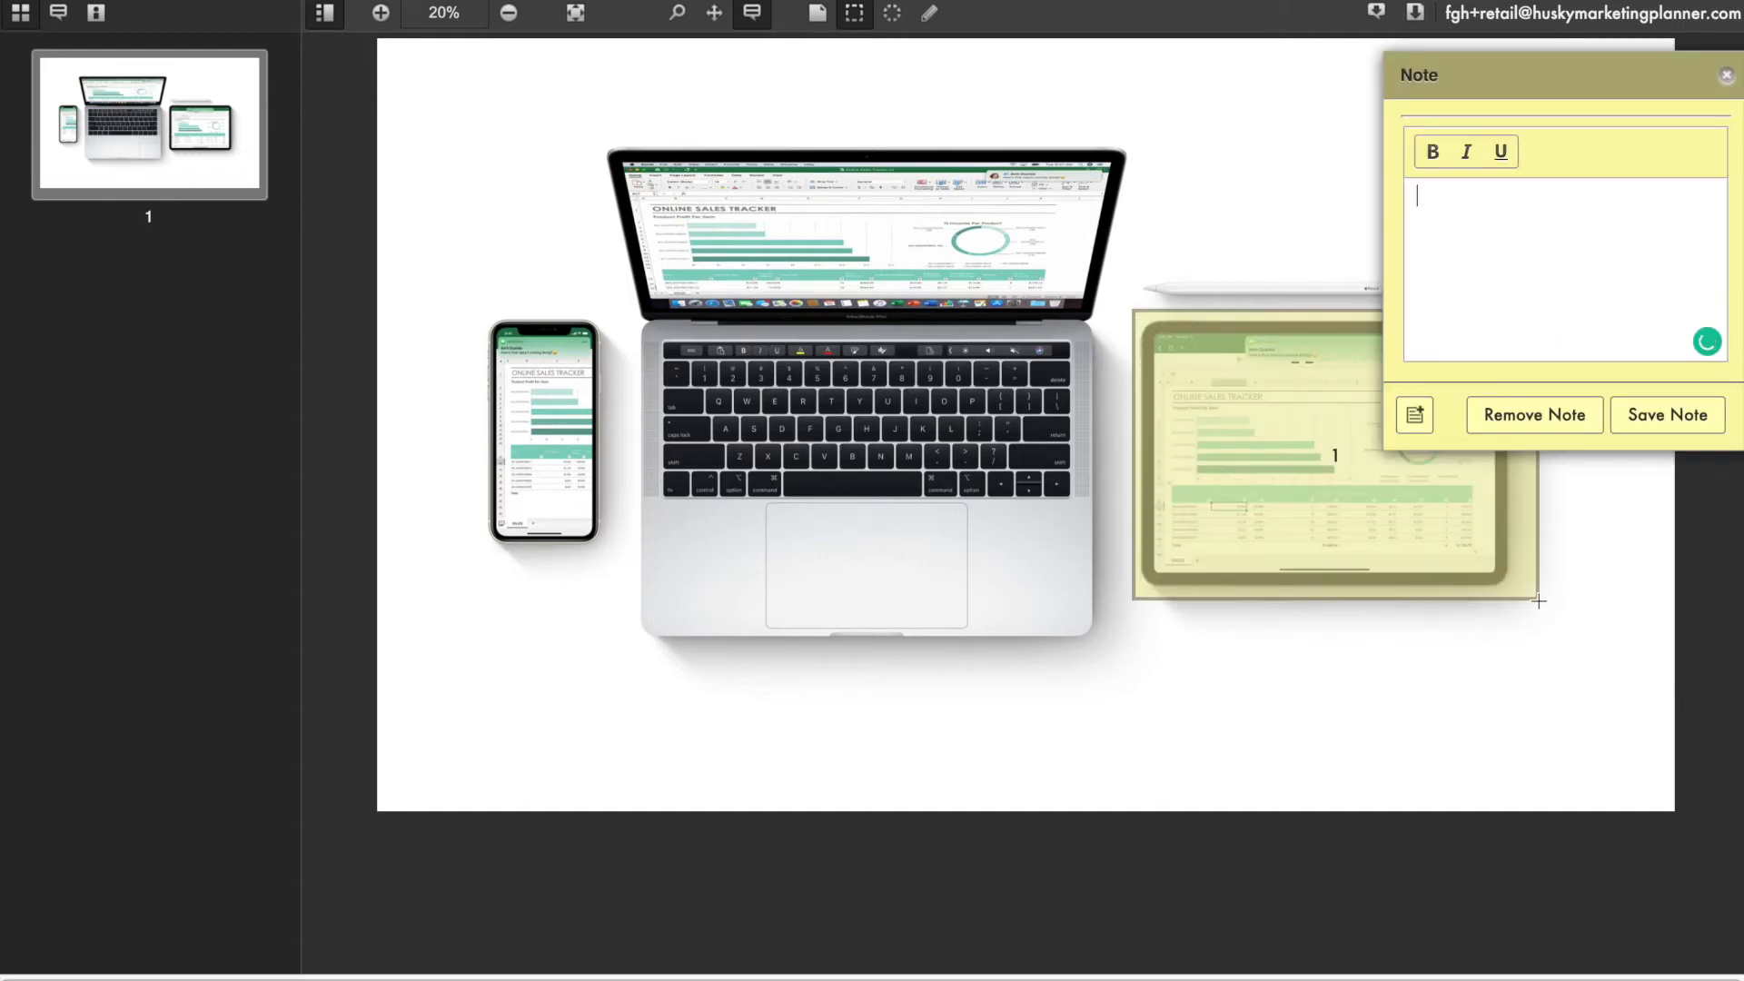
- Save a note reading 'Change this' on the marked tablet area of the banner
{"action": "type", "text": "Change this"}
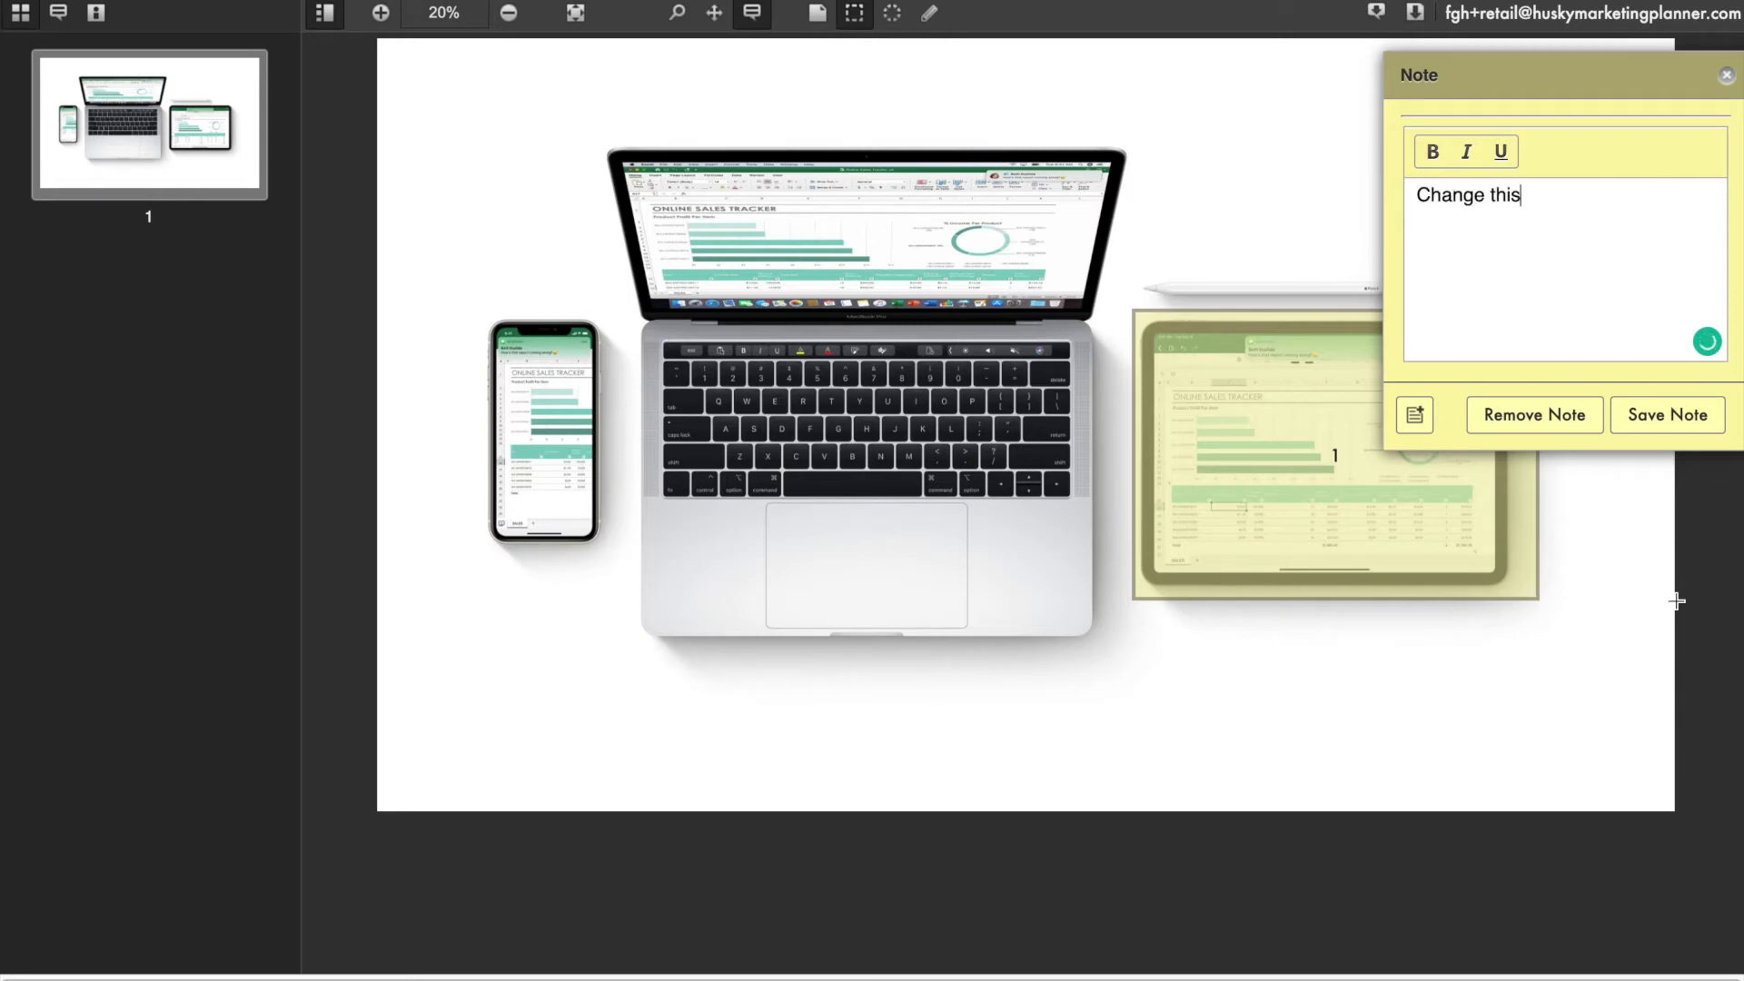
{"action": "left_click", "coordinate": [1666, 414]}
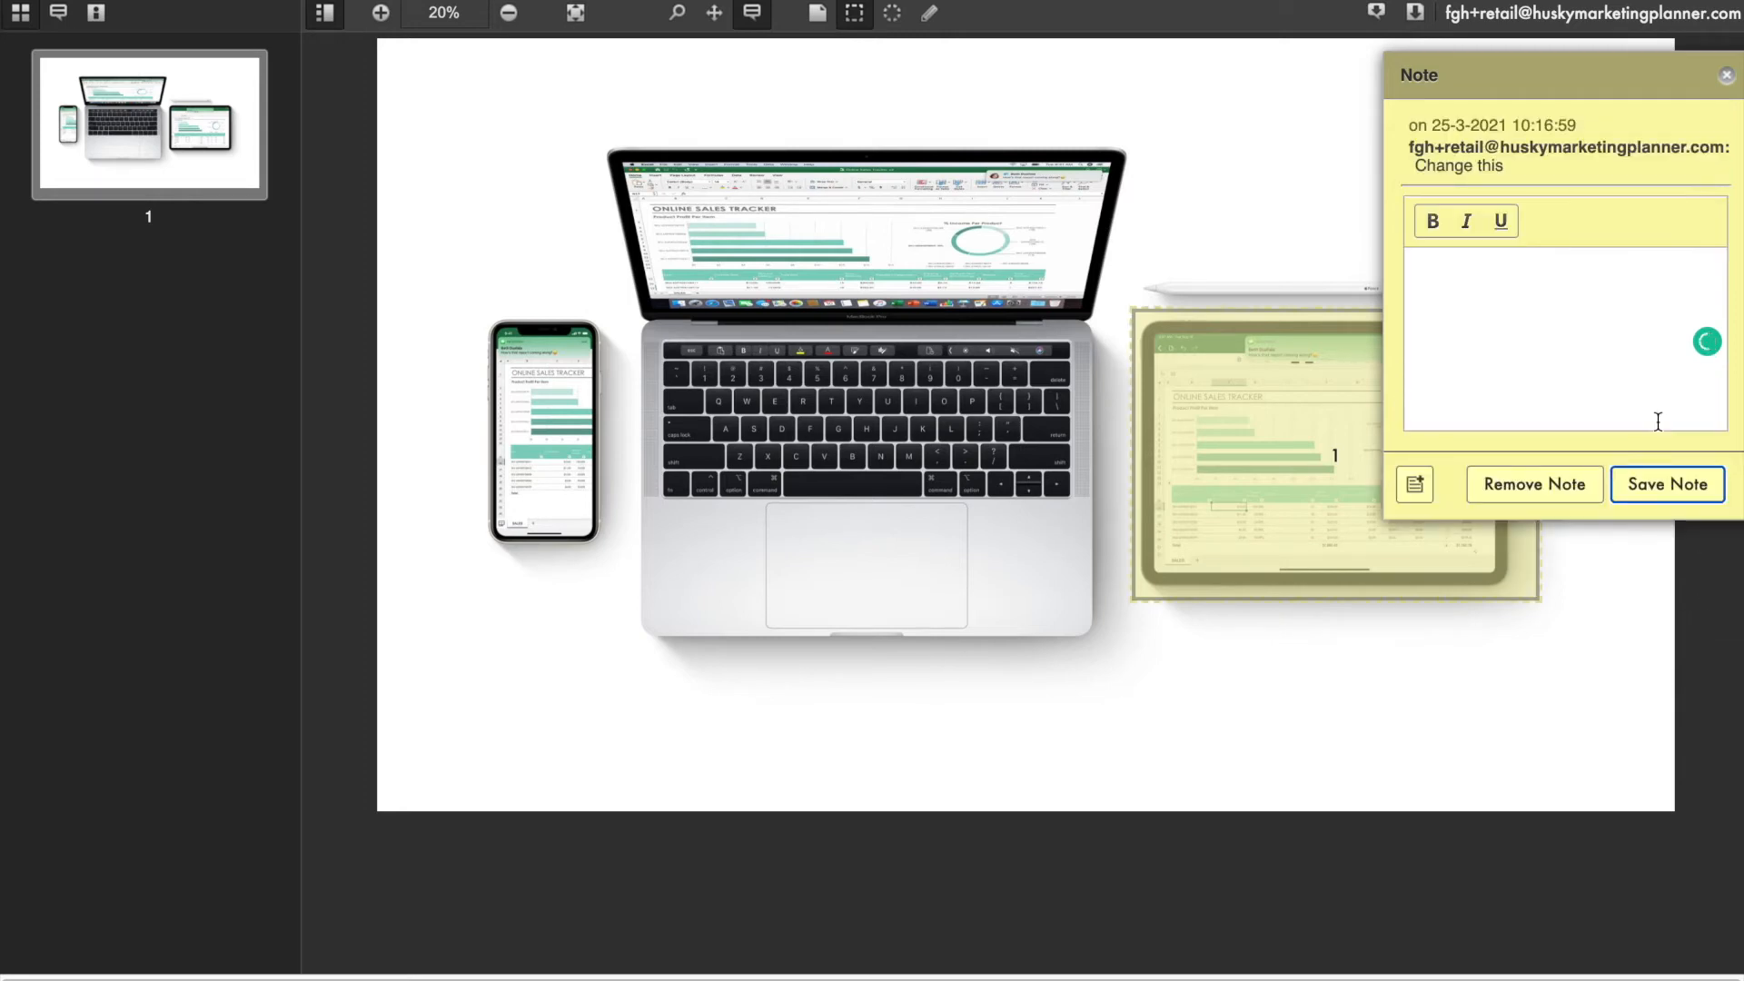
- Export and open the notes report for Apple banner.png
{"action": "left_click", "coordinate": [1377, 17]}
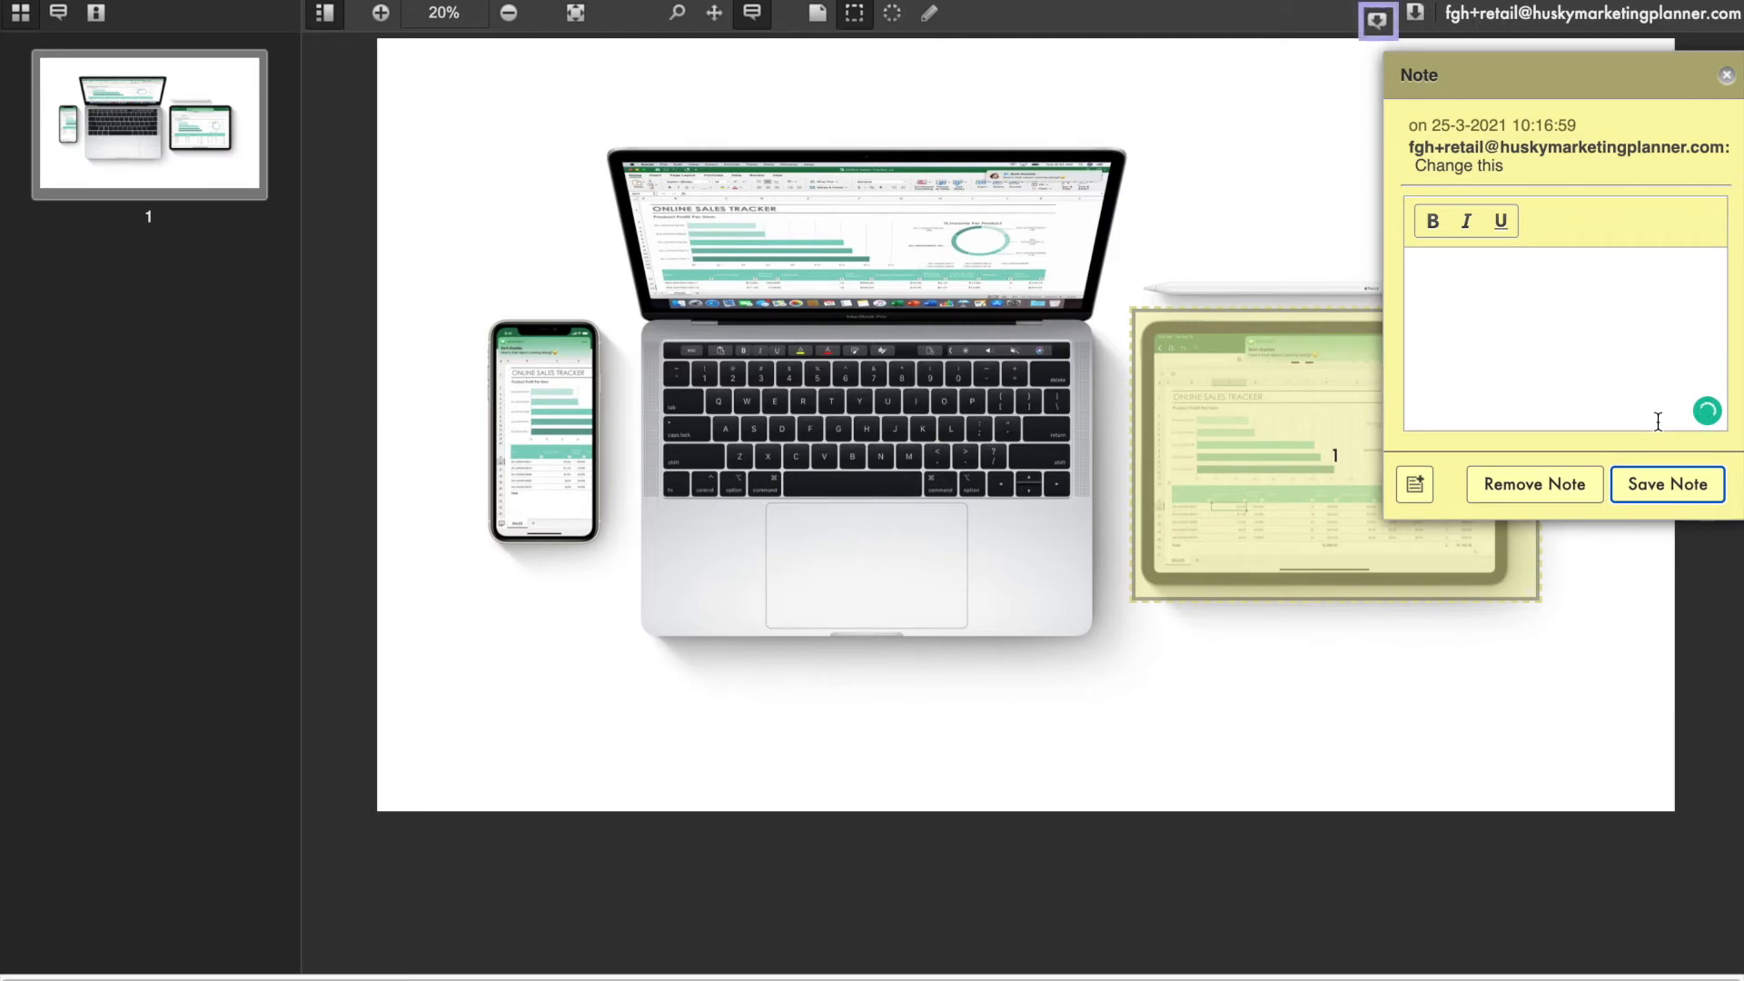
{"action": "mouse_move", "coordinate": [1377, 20]}
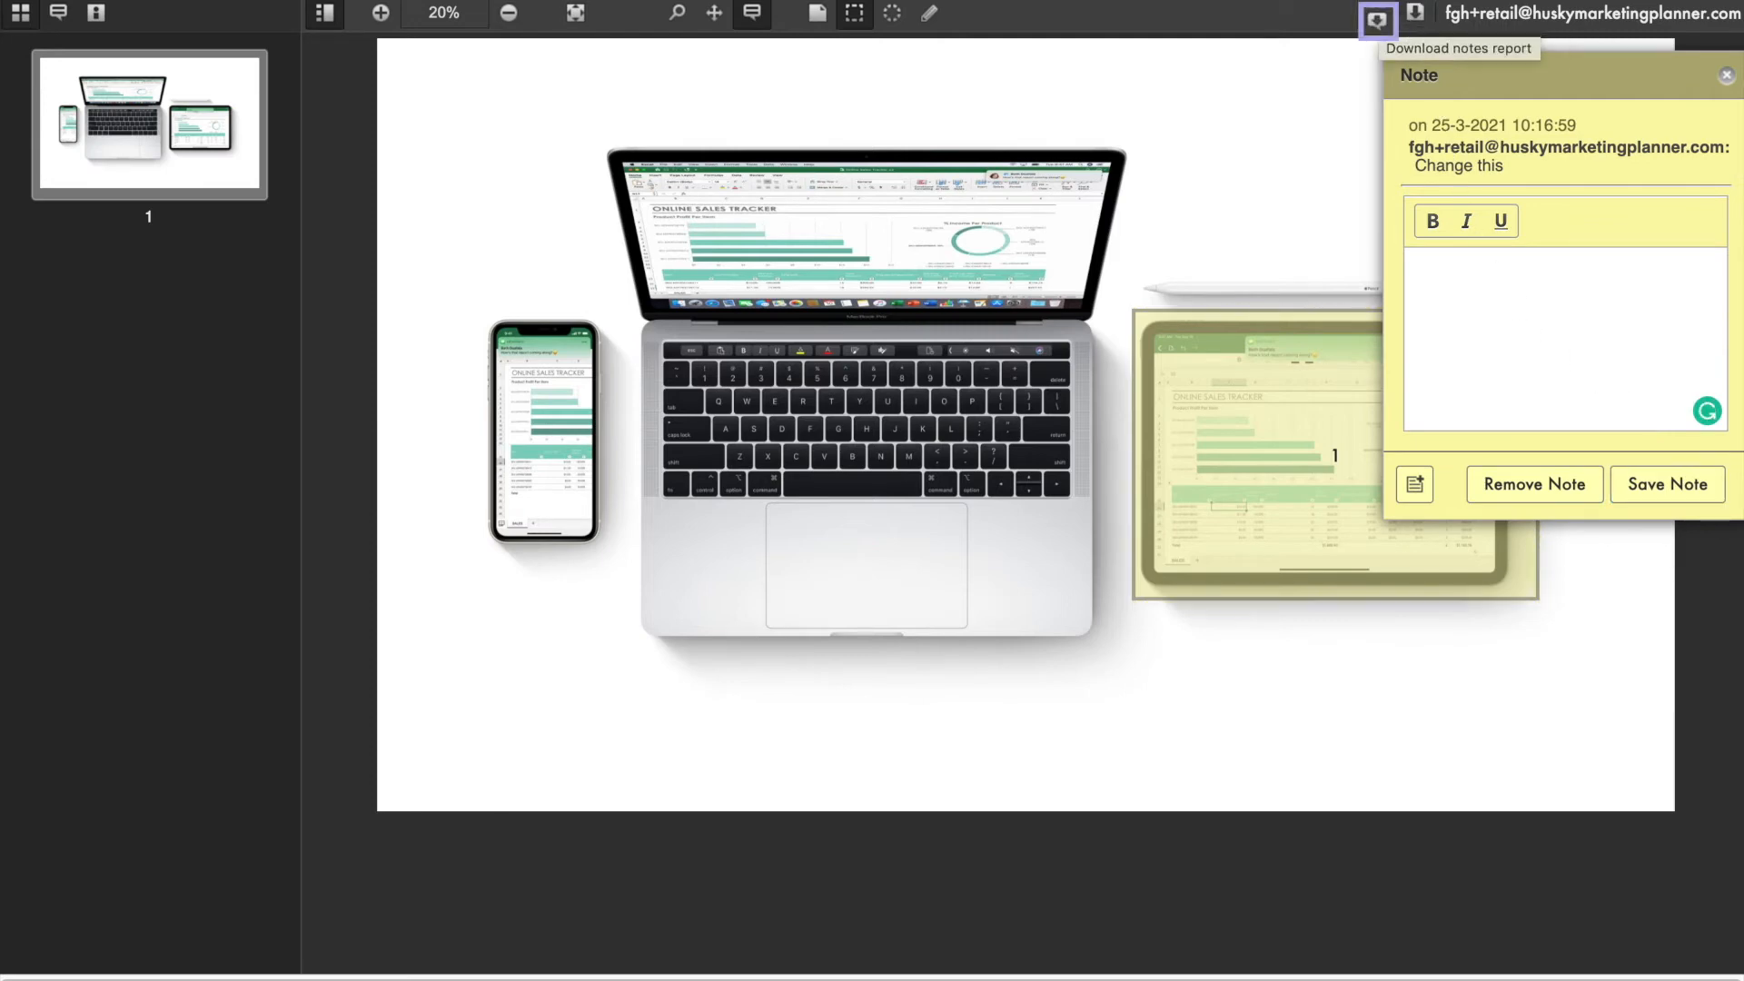
{"action": "left_click", "coordinate": [1377, 20]}
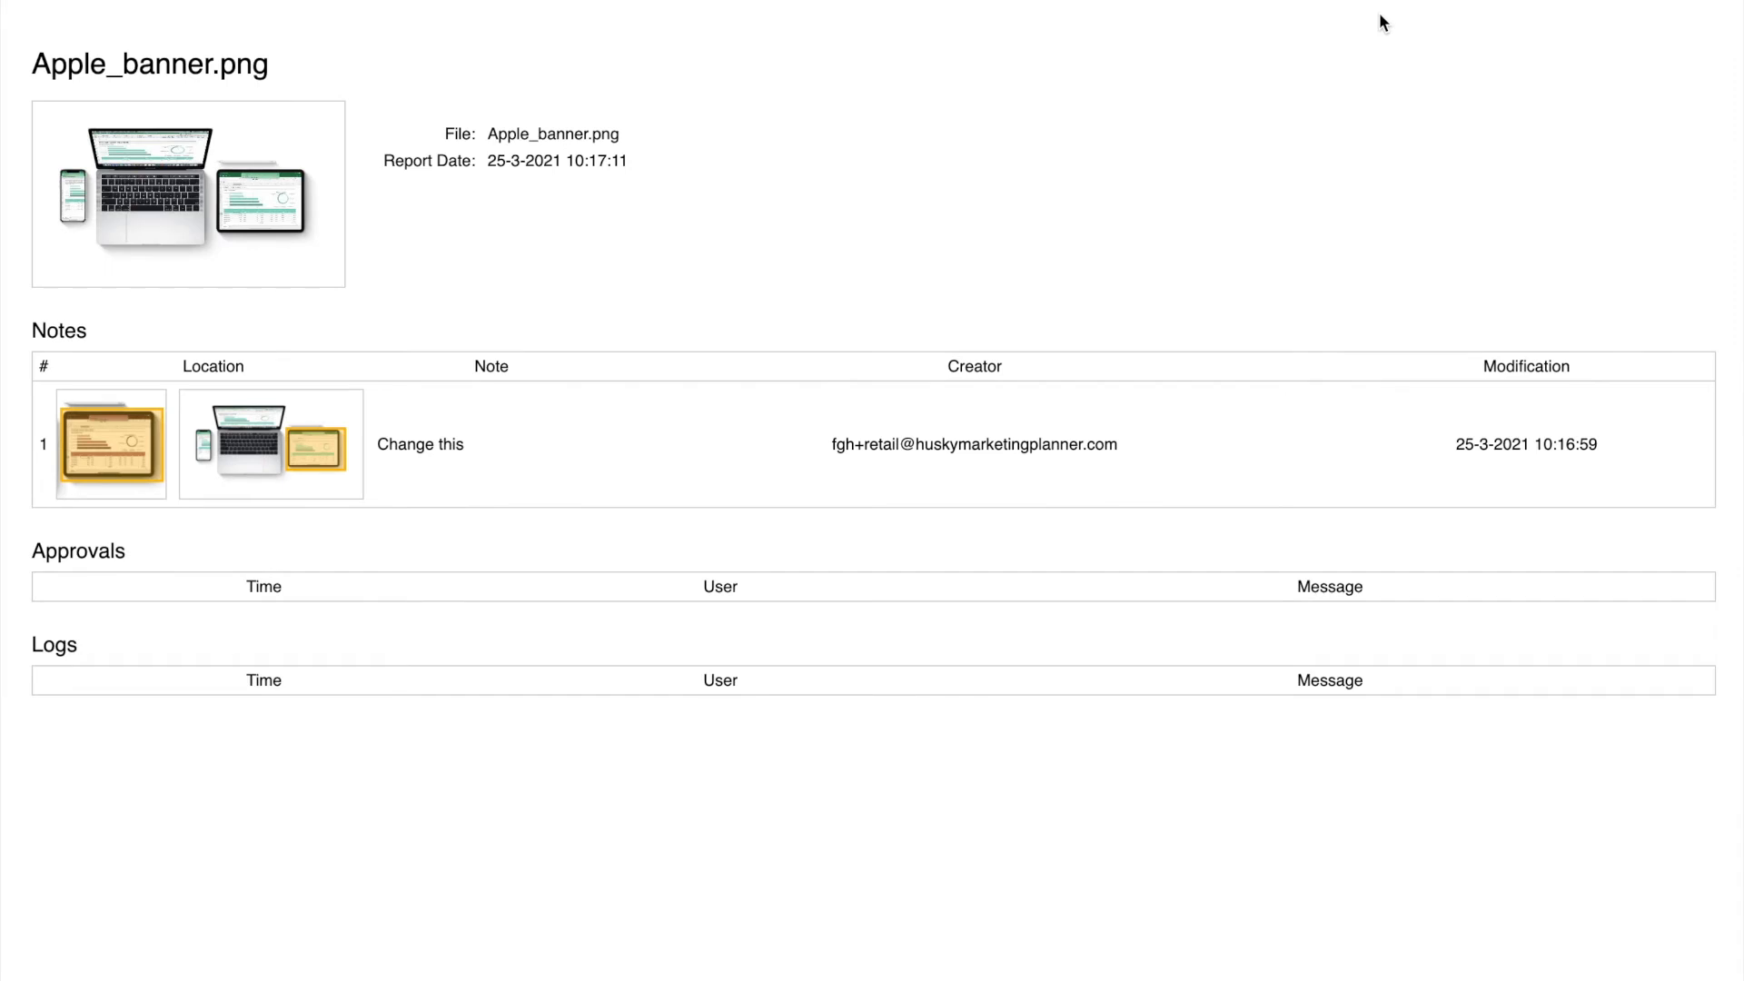
{"action": "mouse_move", "coordinate": [1386, 98]}
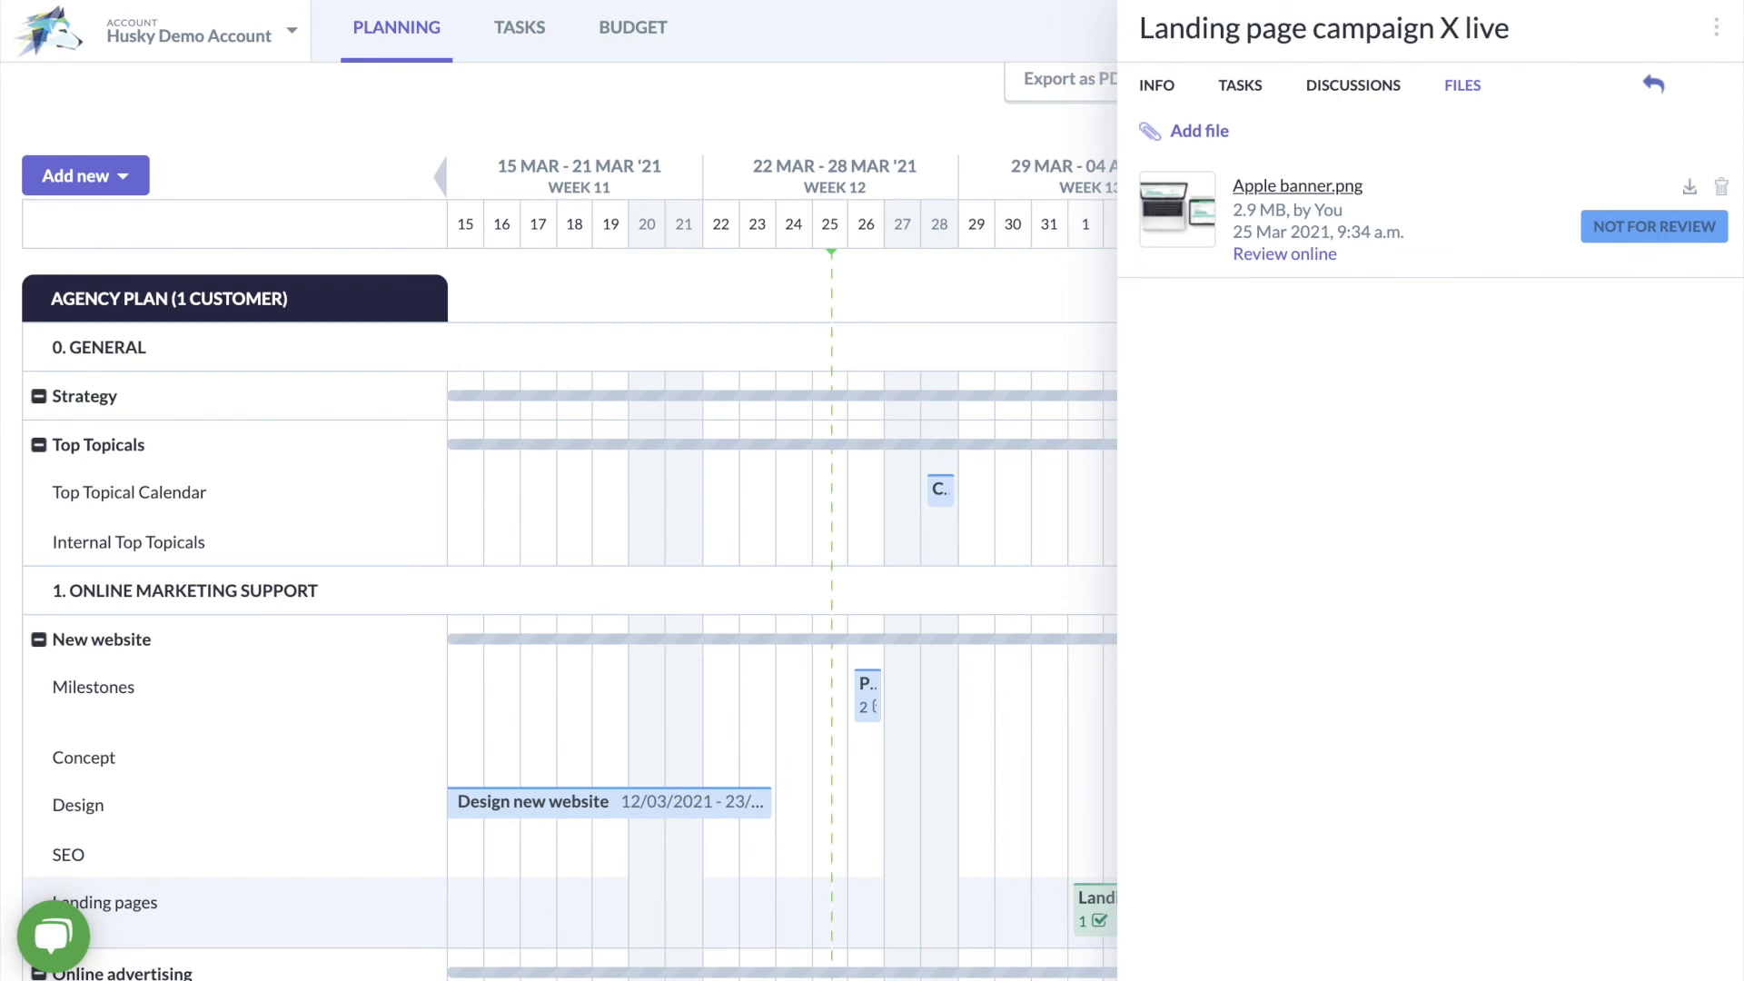
{"action": "left_click", "coordinate": [1653, 227]}
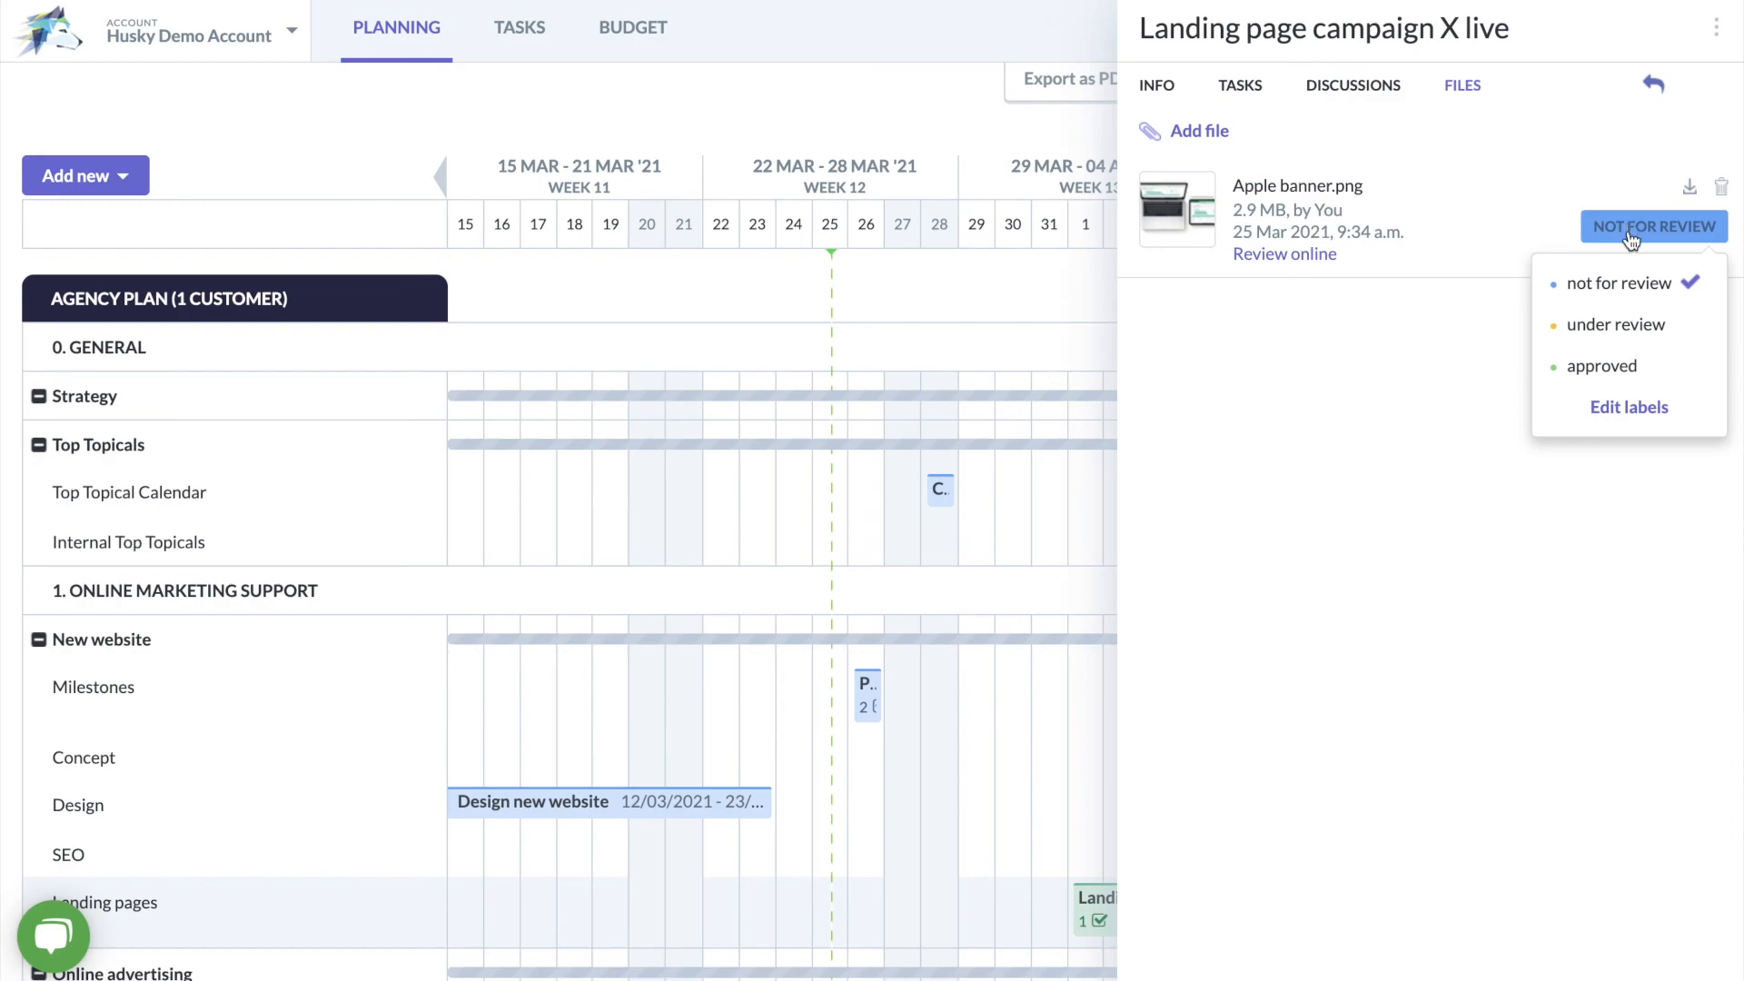
{"action": "left_click", "coordinate": [1628, 407]}
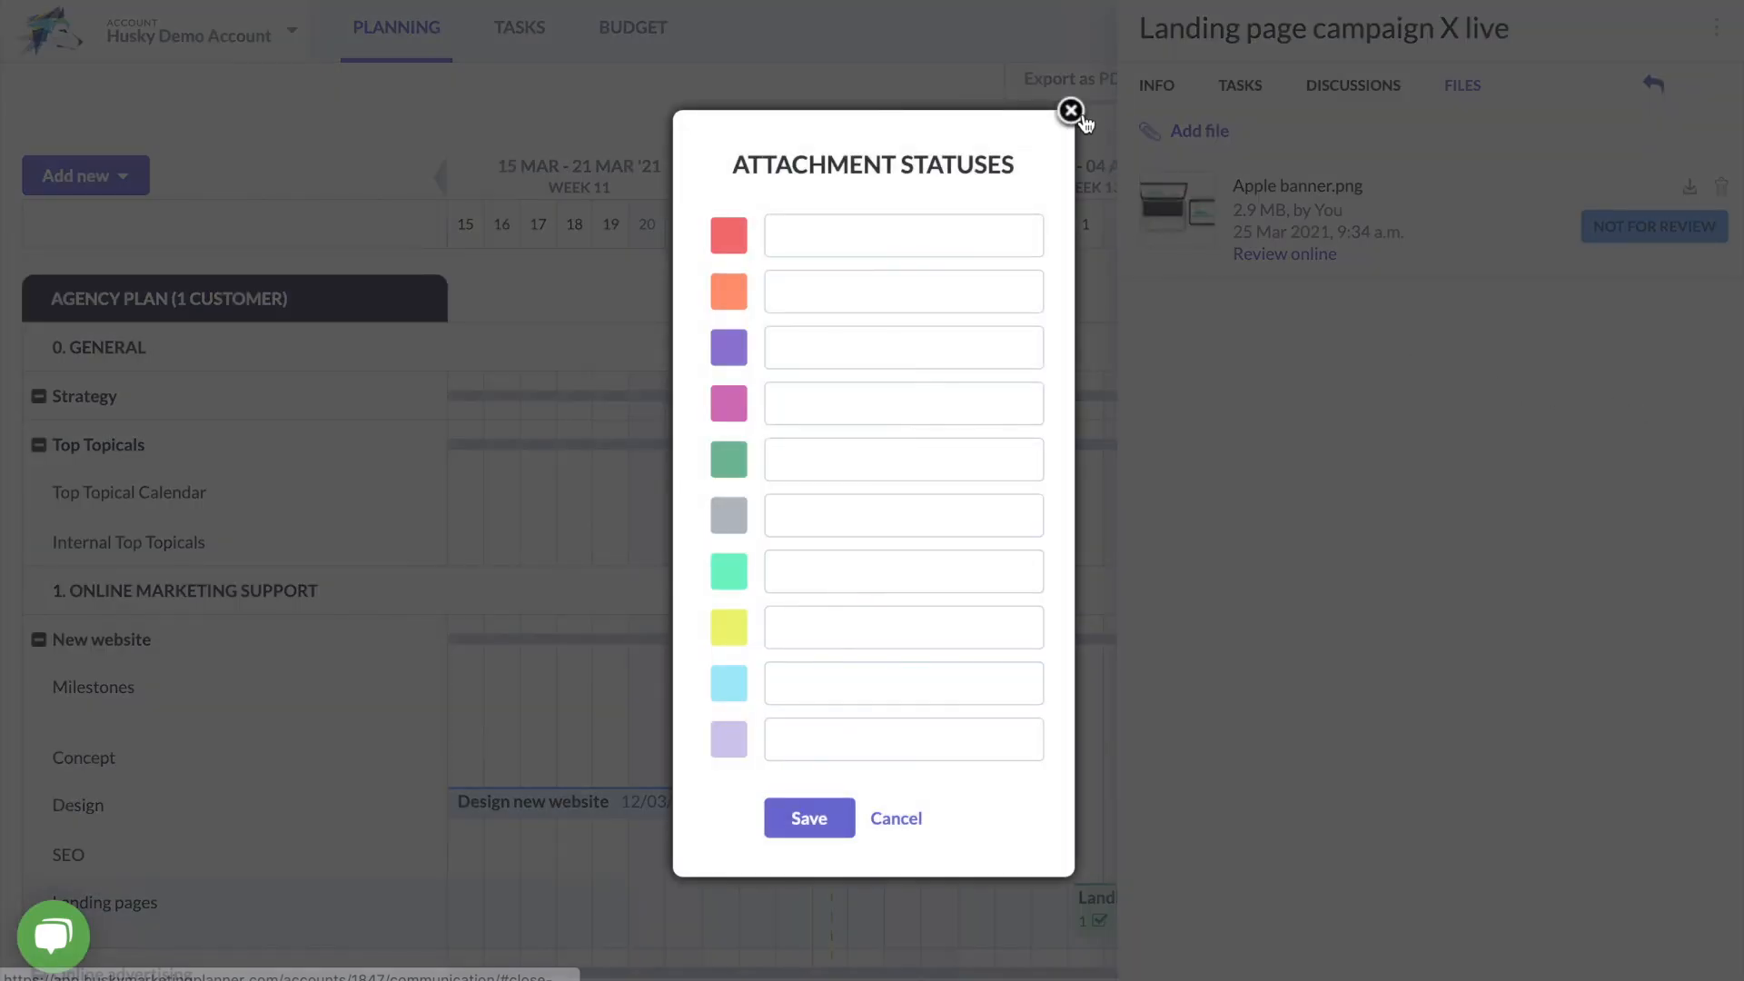
{"action": "left_click", "coordinate": [1072, 111]}
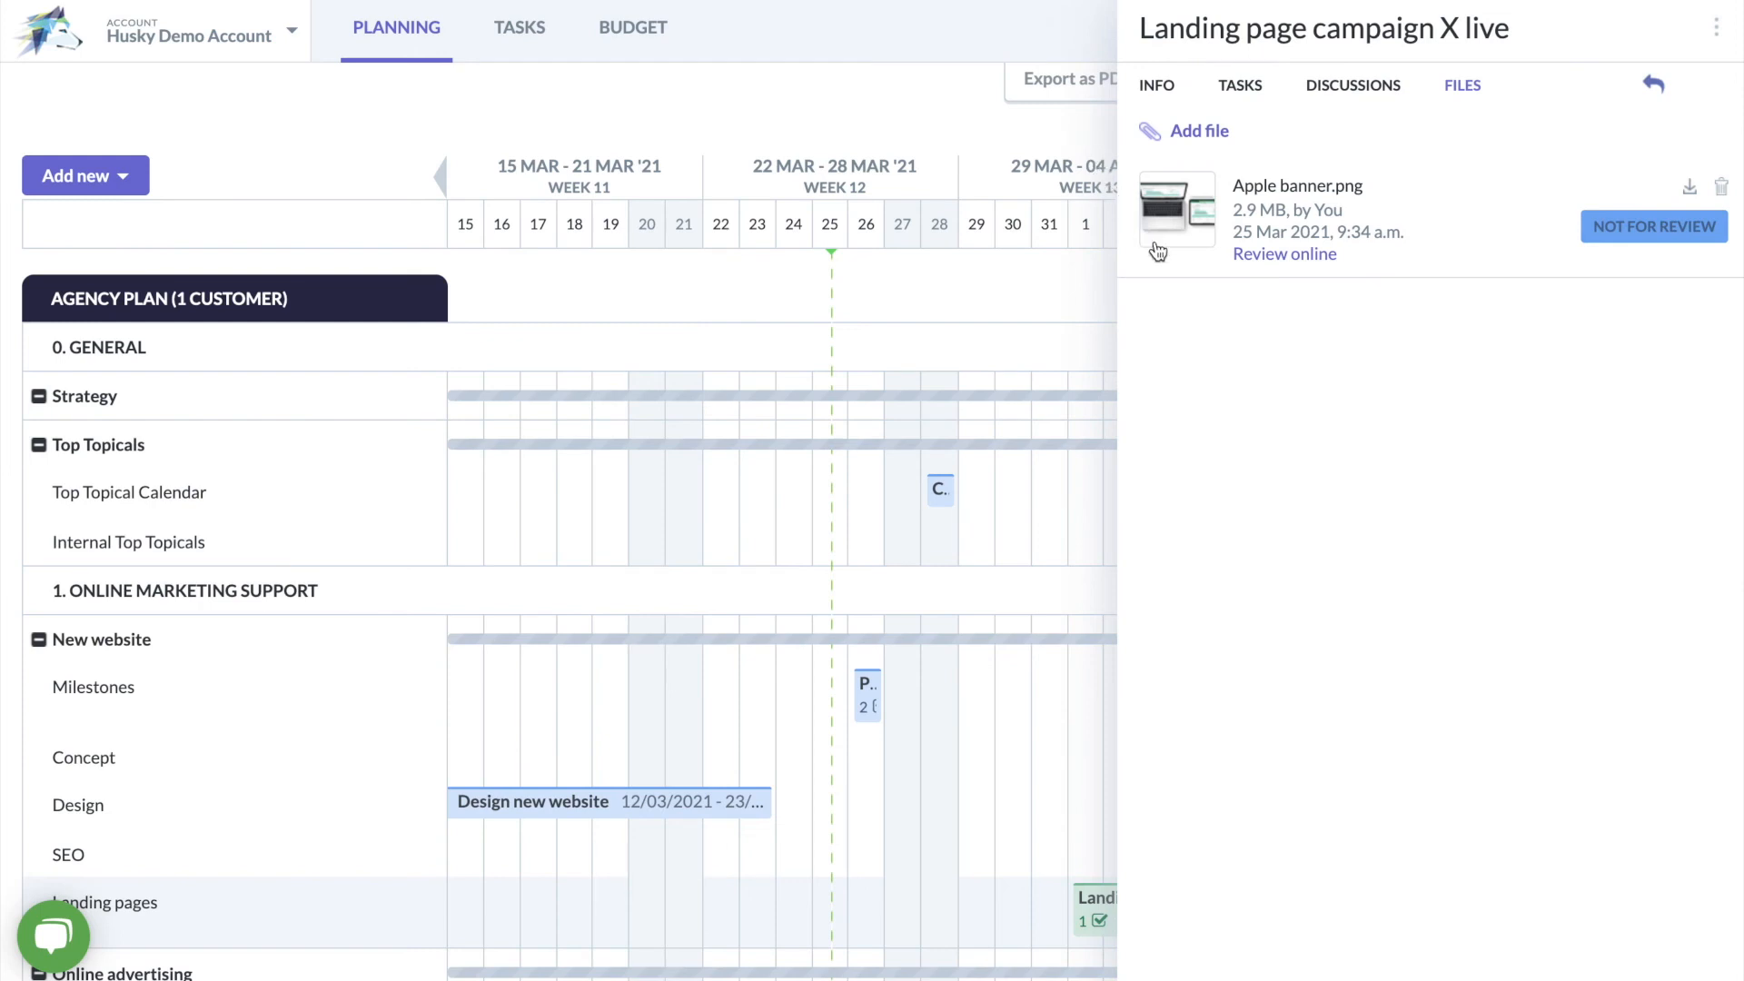
{"action": "mouse_move", "coordinate": [1409, 449]}
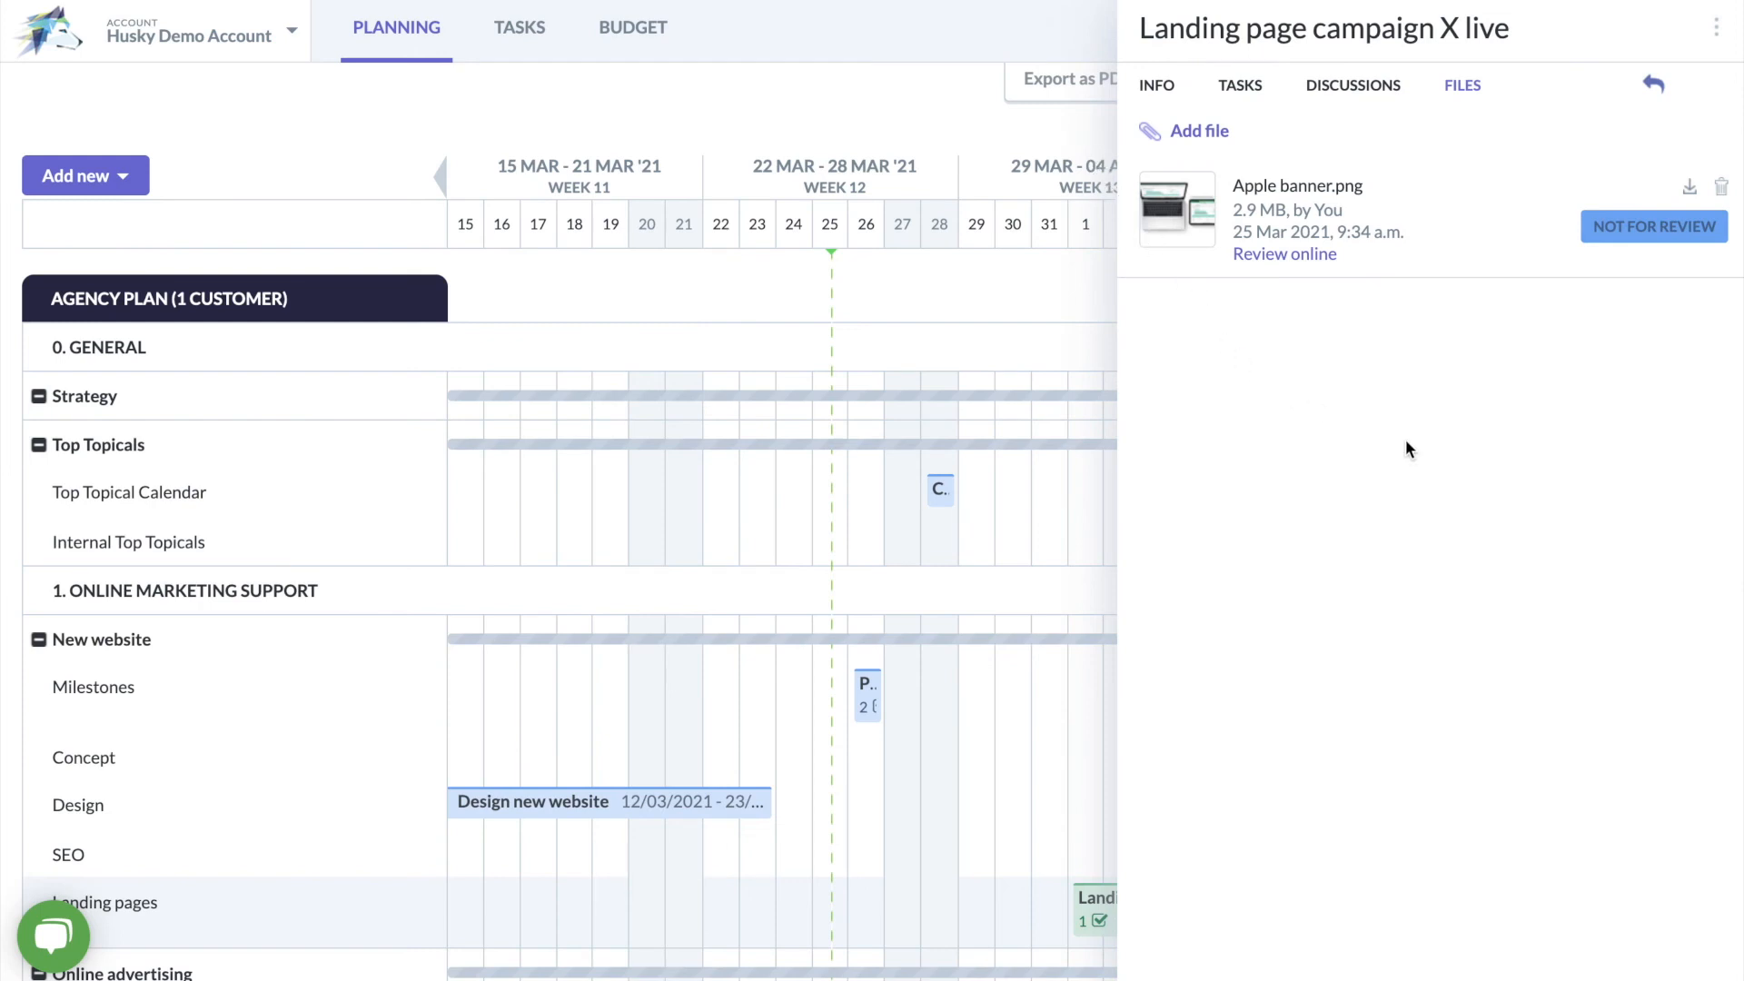